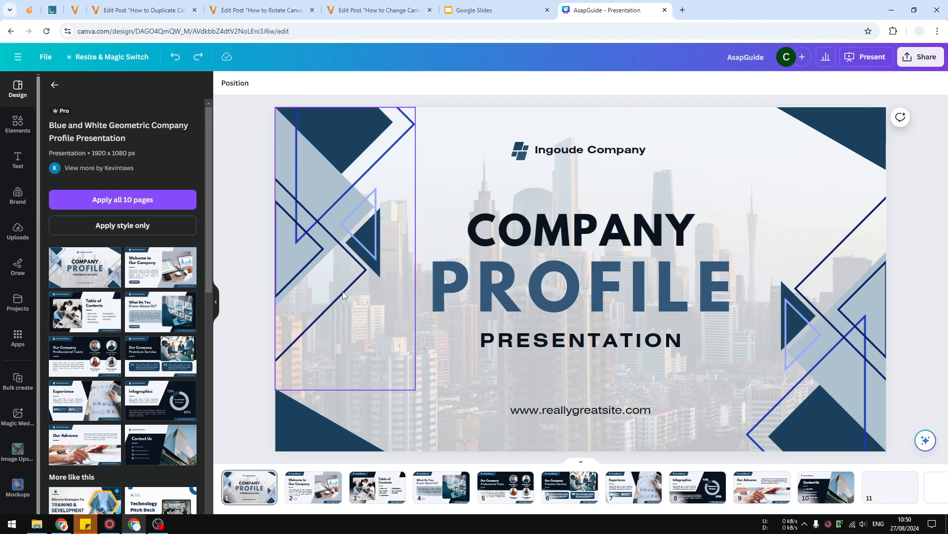
mouse_move(349, 302)
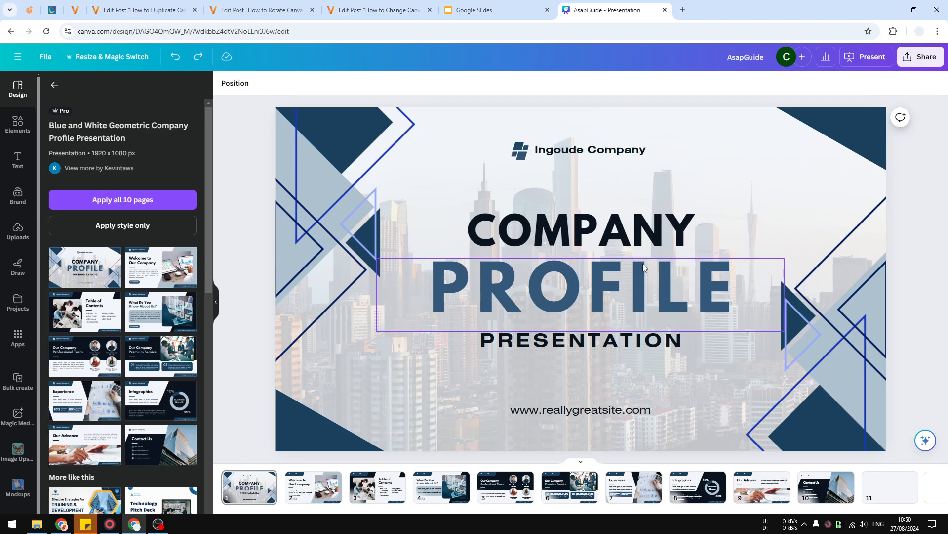
Open page 10, the Contact Us slide, from the page strip.
left_click(708, 354)
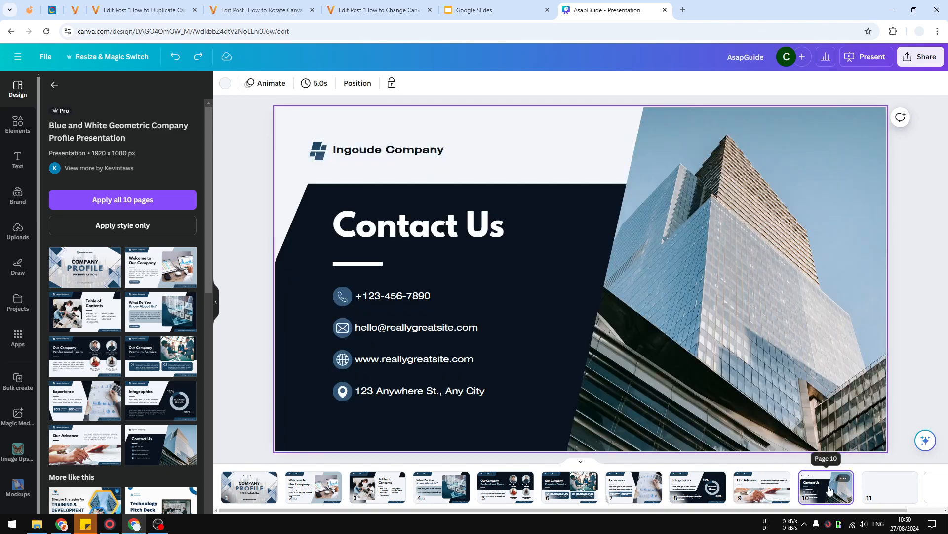
Use page 10's options menu and land on blank page 11.
left_click(726, 272)
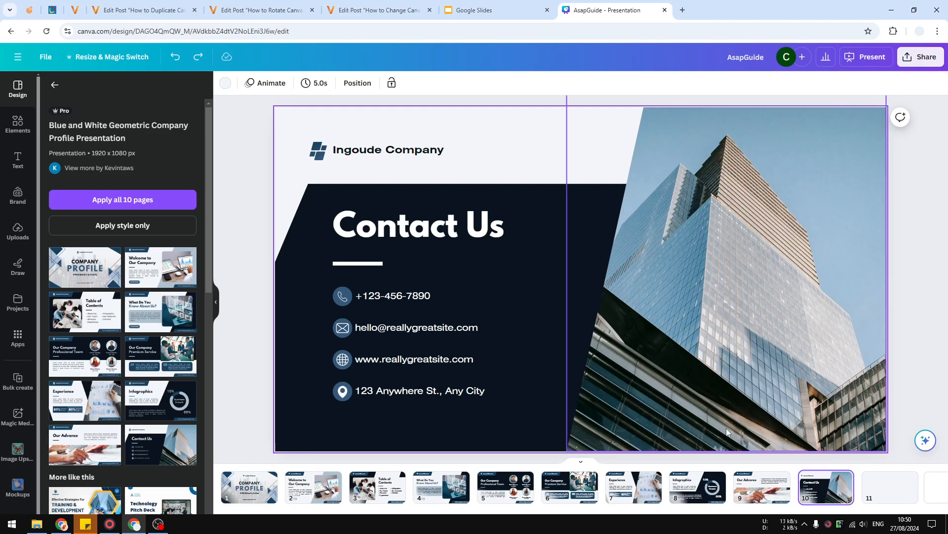
mouse_move(815, 429)
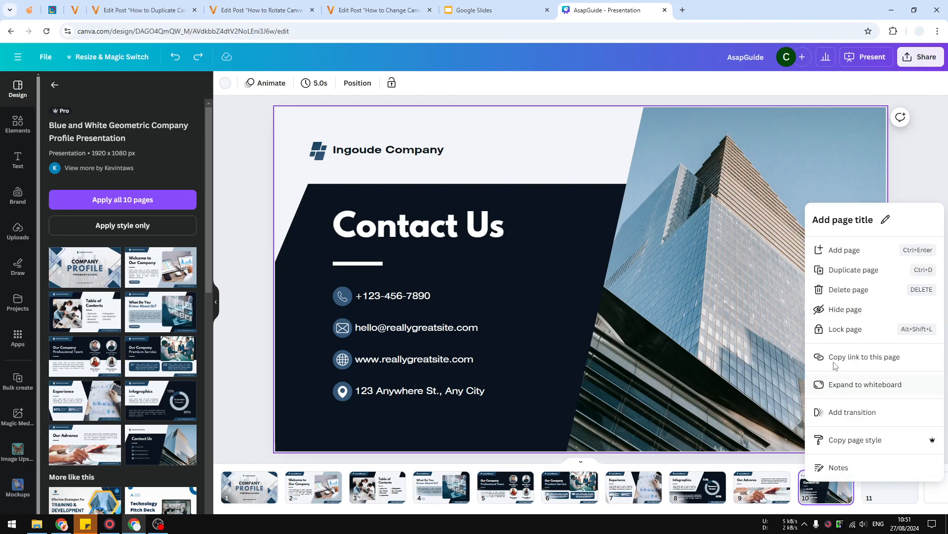
left_click(846, 270)
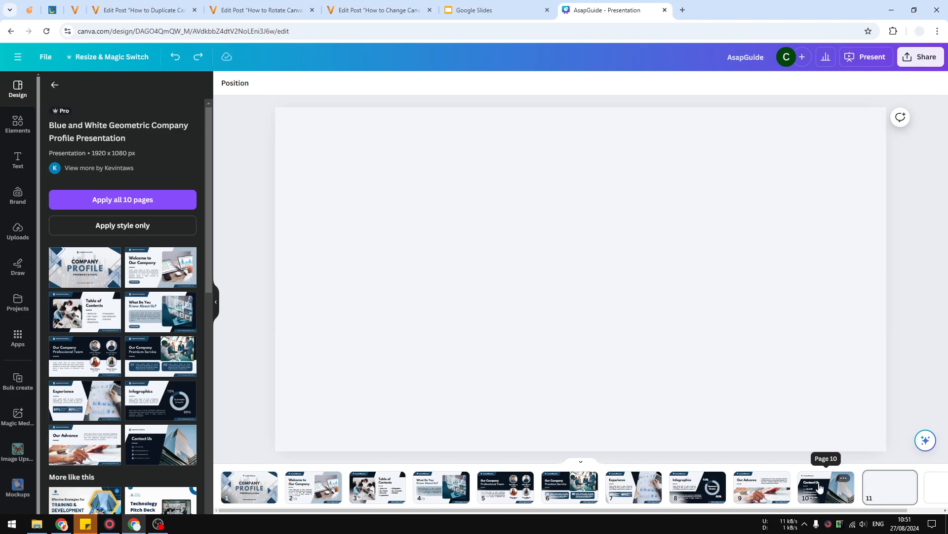
Select the Contact Us page thumbnail in the strip for duplication.
left_click(820, 487)
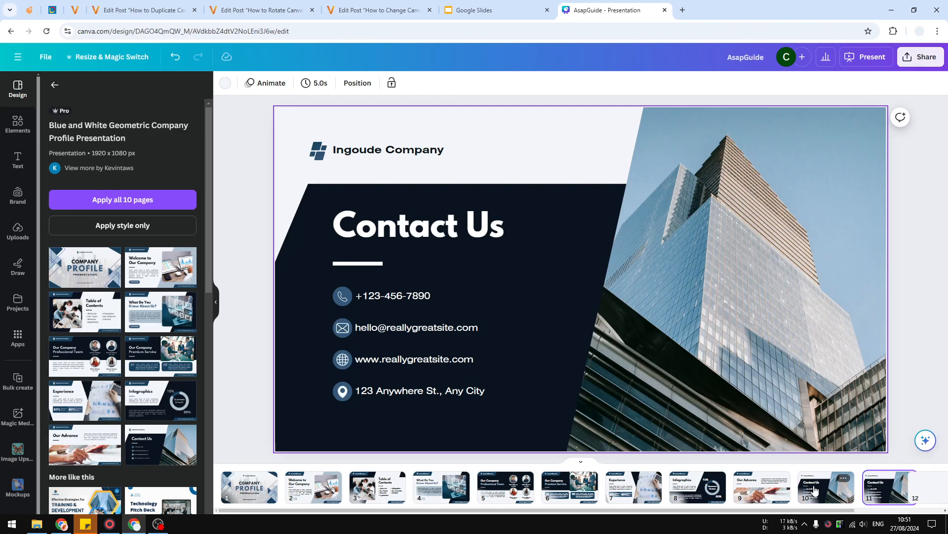
left_click(826, 487)
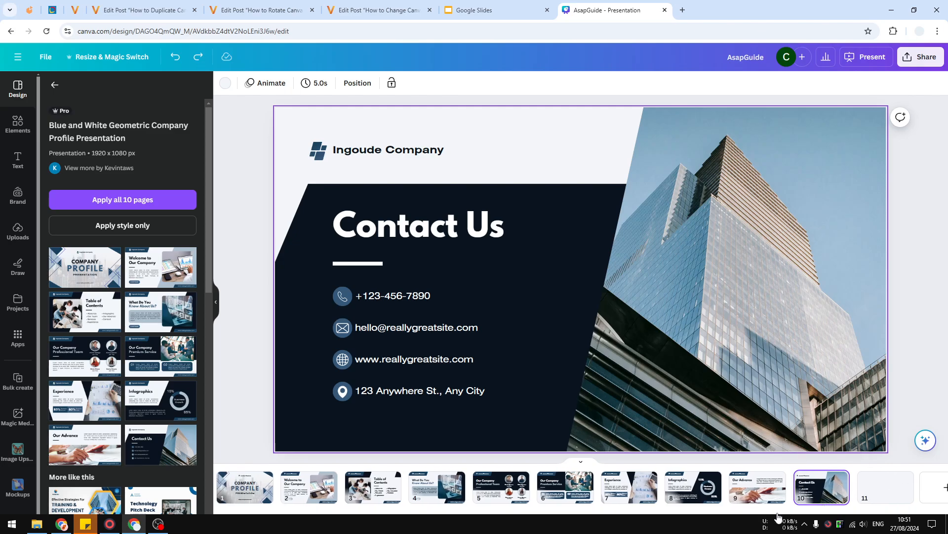
mouse_move(772, 470)
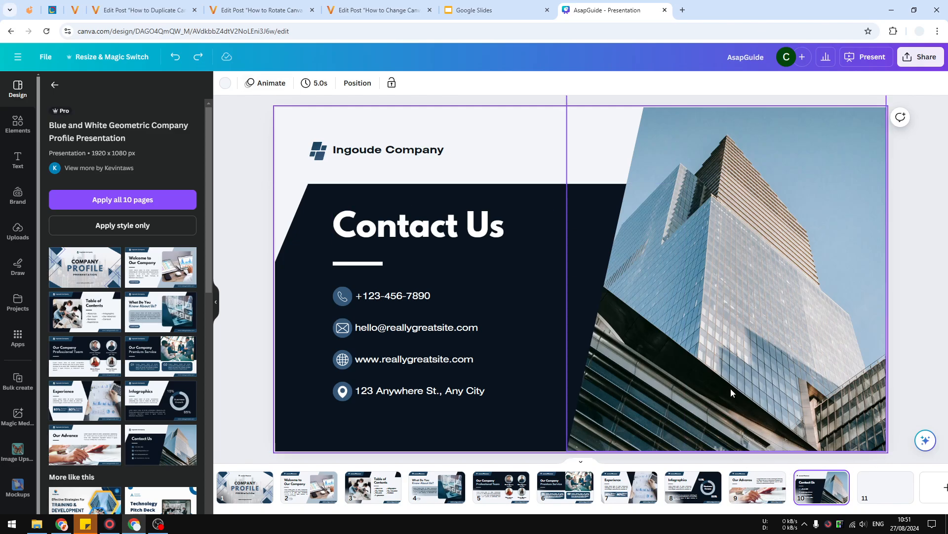
Select the Contact Us page and its heading to gather all its elements.
left_click(418, 226)
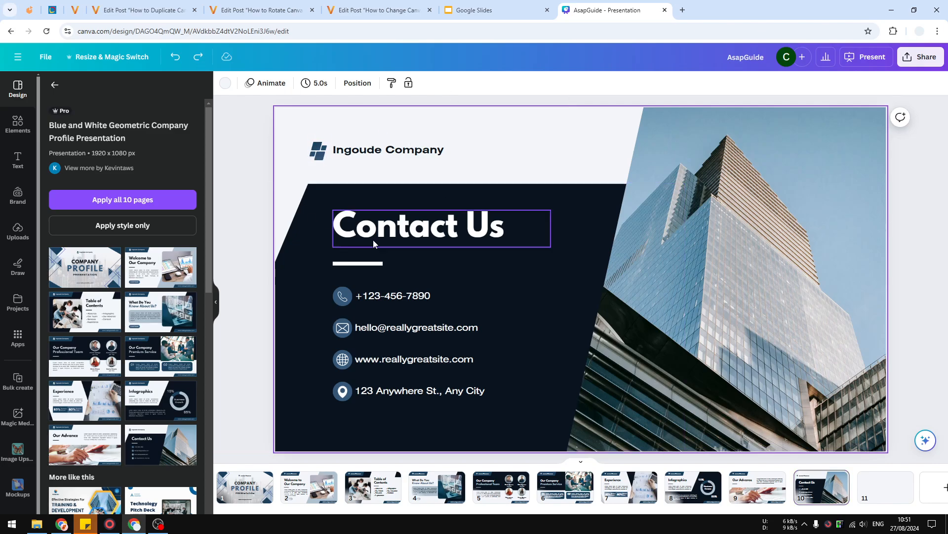
left_click(658, 212)
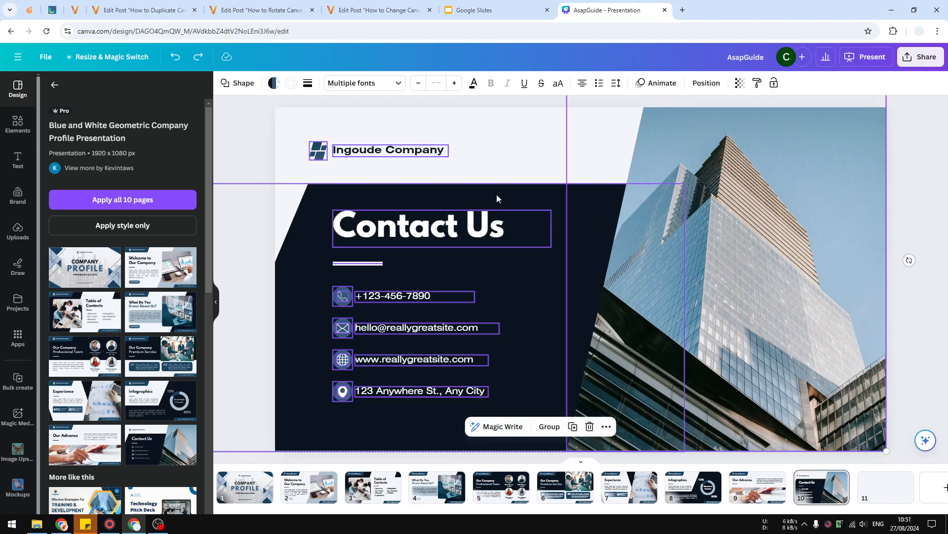
mouse_move(631, 336)
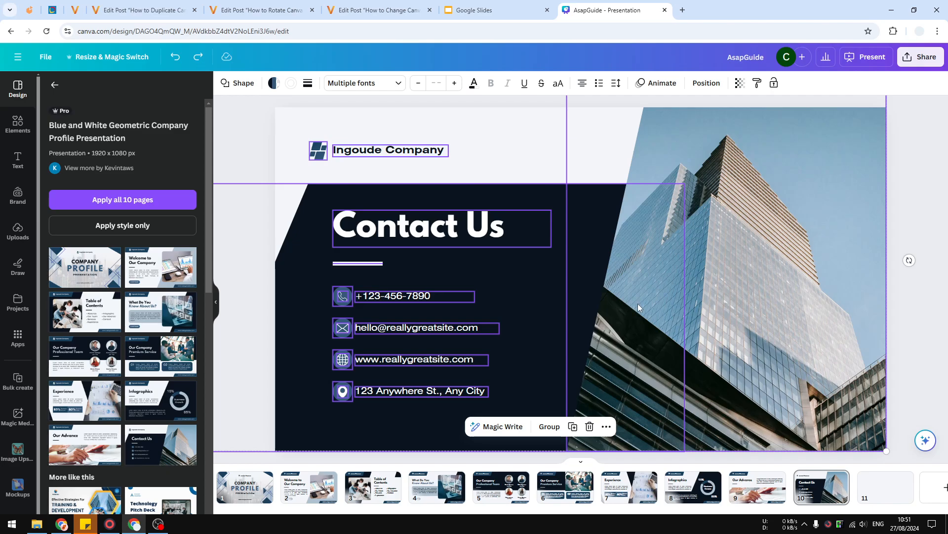
mouse_move(947, 488)
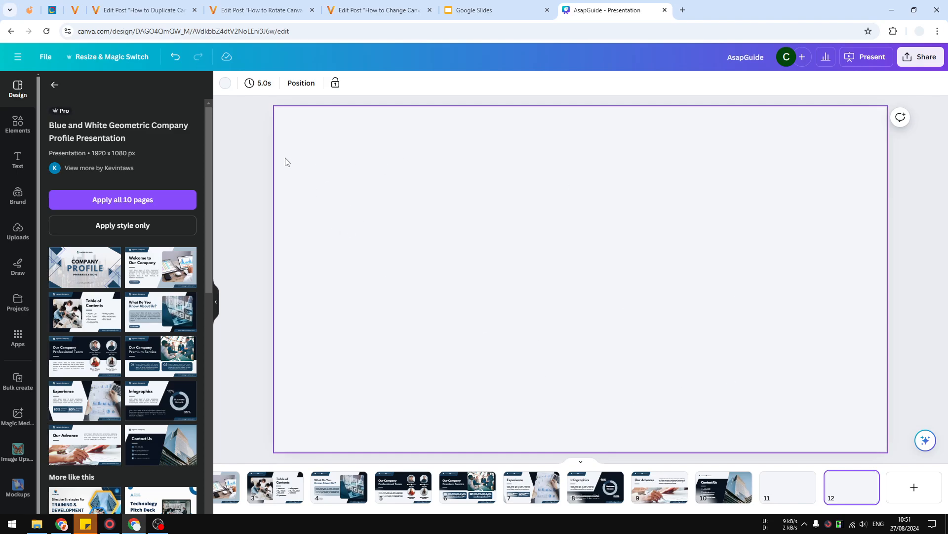
mouse_move(291, 154)
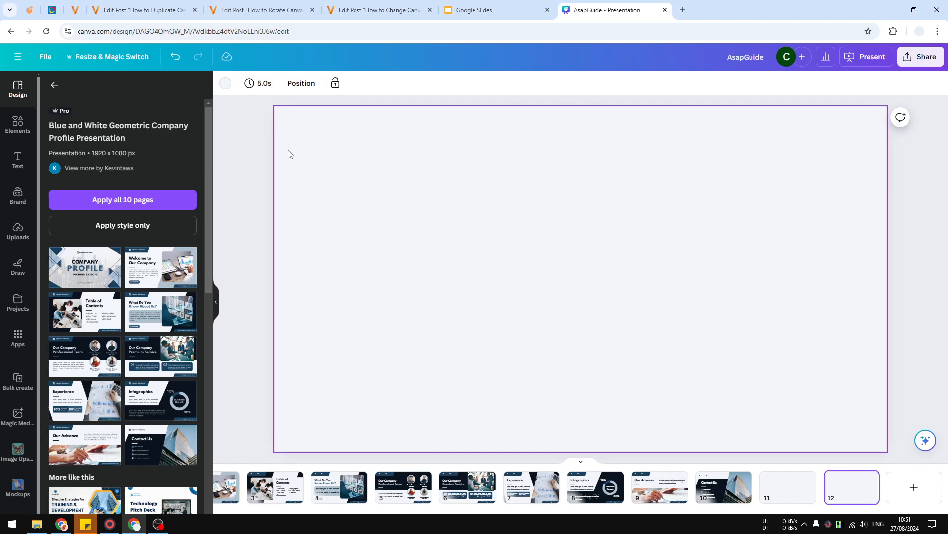
mouse_move(411, 153)
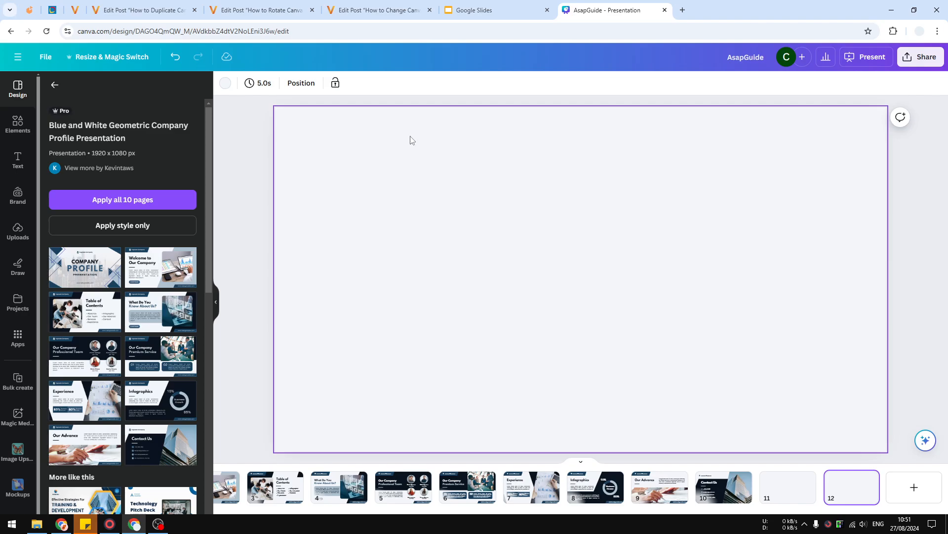
mouse_move(435, 217)
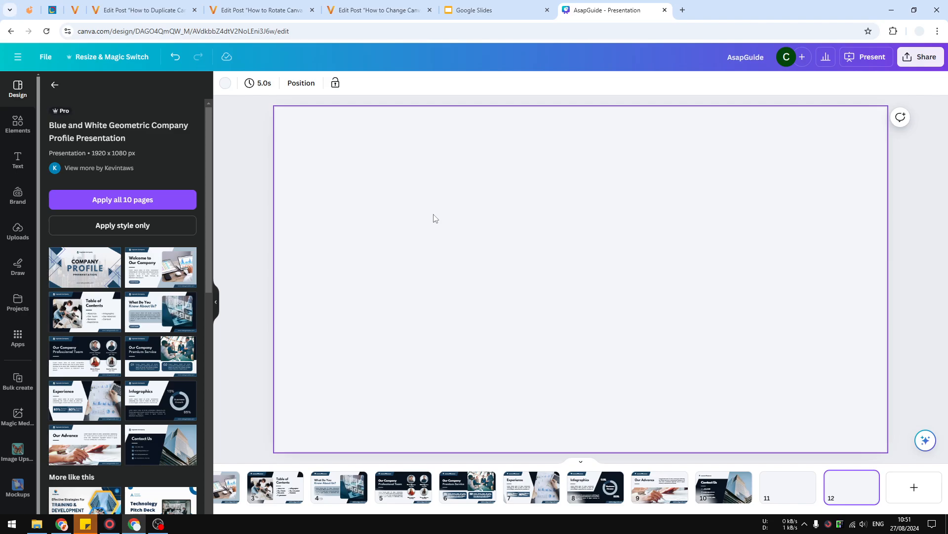
Paste the copied Contact Us content onto new page 12.
left_click(852, 486)
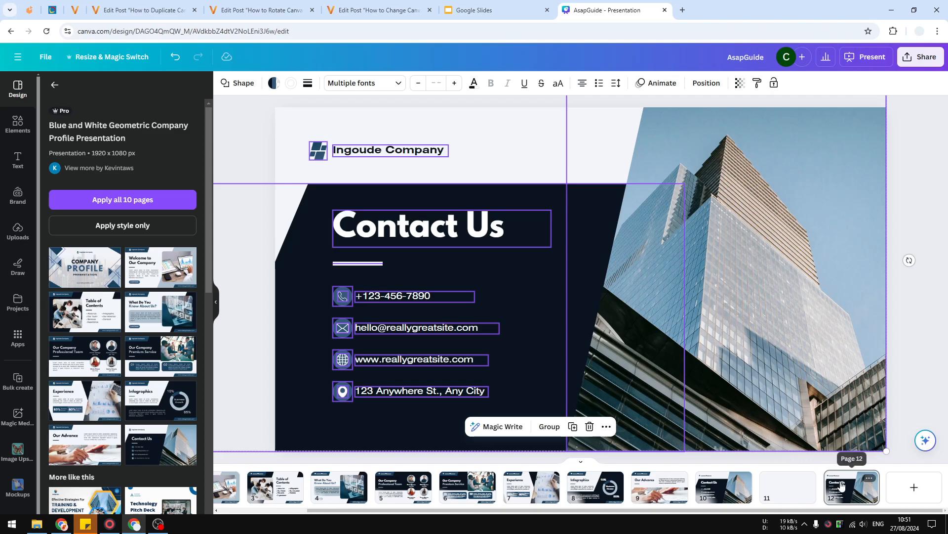